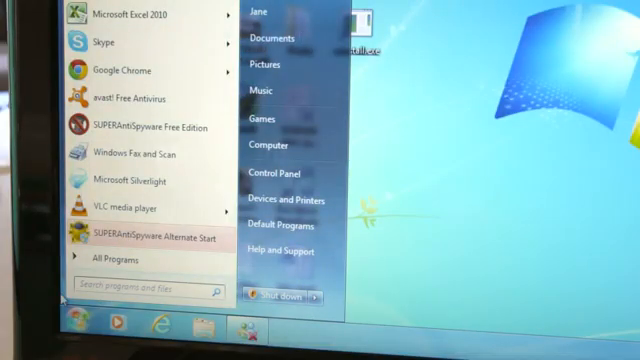
# Launch Command Prompt via cmd and list the home folder's contents with dir
pyautogui.write('cmd')
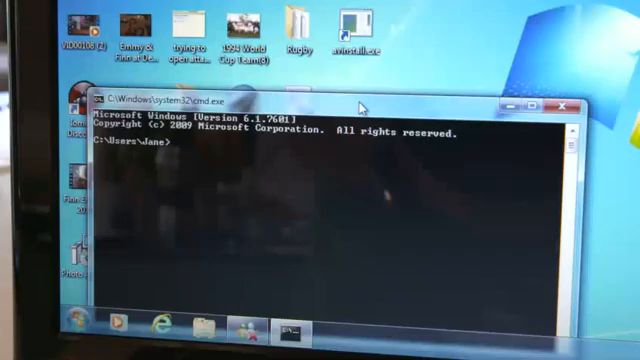
pyautogui.write('dir')
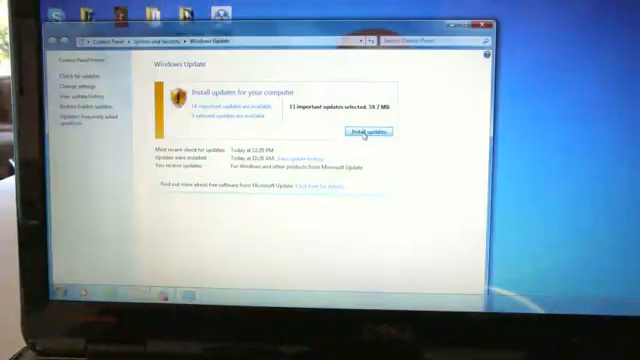
# Start installing the important updates listed in Windows Update
pyautogui.click(380, 134)
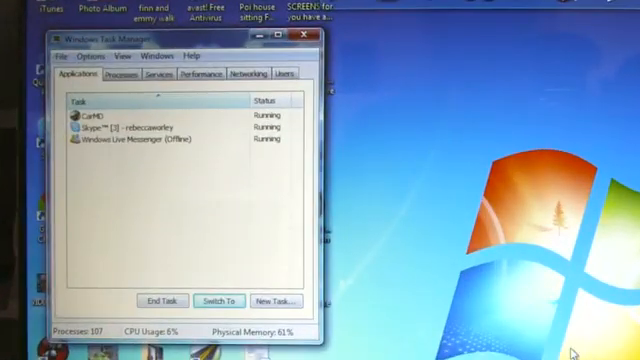
# Review Task Manager's Processes list, checking each image name's CPU and memory use
pyautogui.click(116, 68)
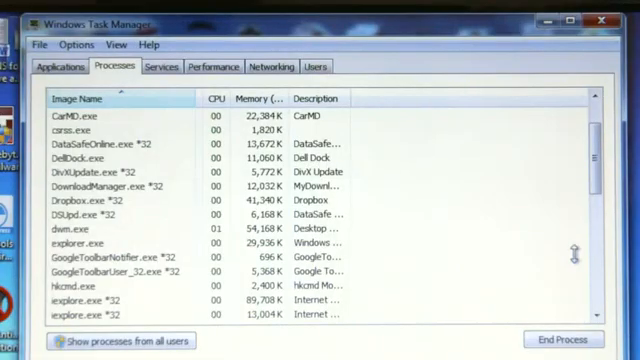
pyautogui.scroll(-3)
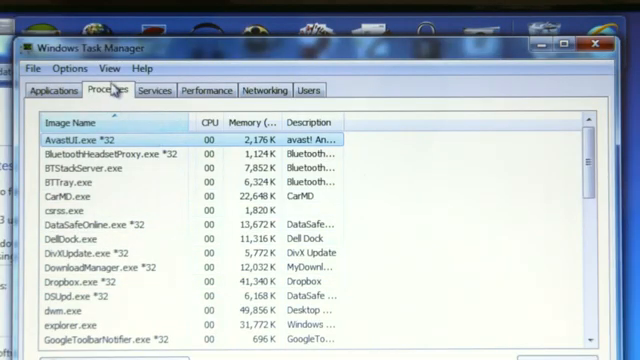
pyautogui.click(264, 90)
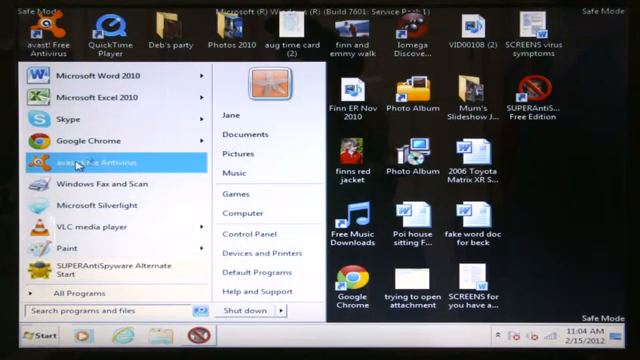
# Launch avast! Free Antivirus from the Start menu to view its security status
pyautogui.click(100, 160)
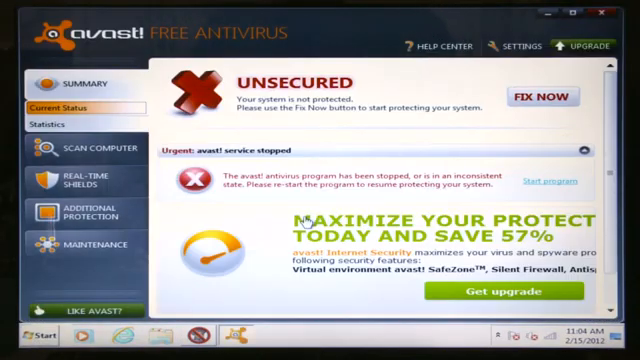
pyautogui.moveTo(544, 184)
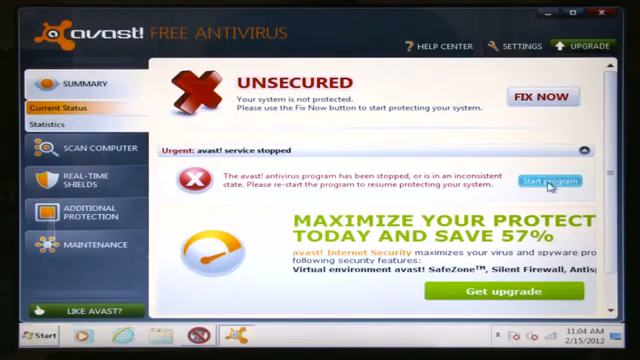